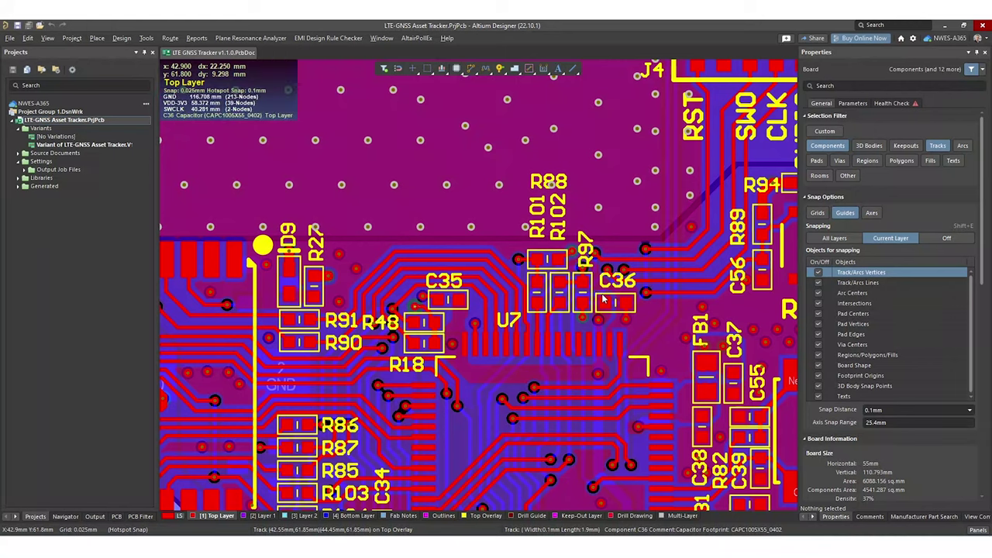
pyautogui.moveTo(657, 311)
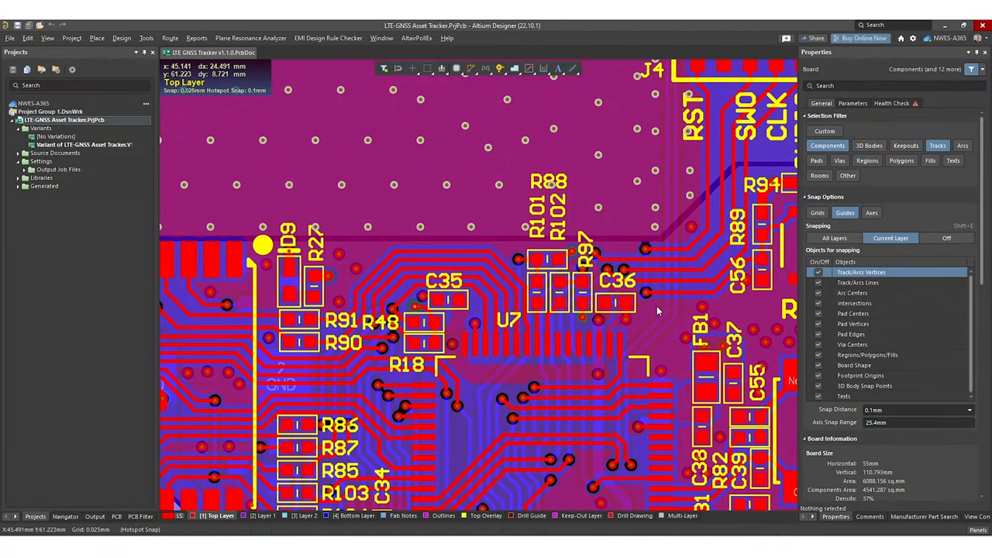